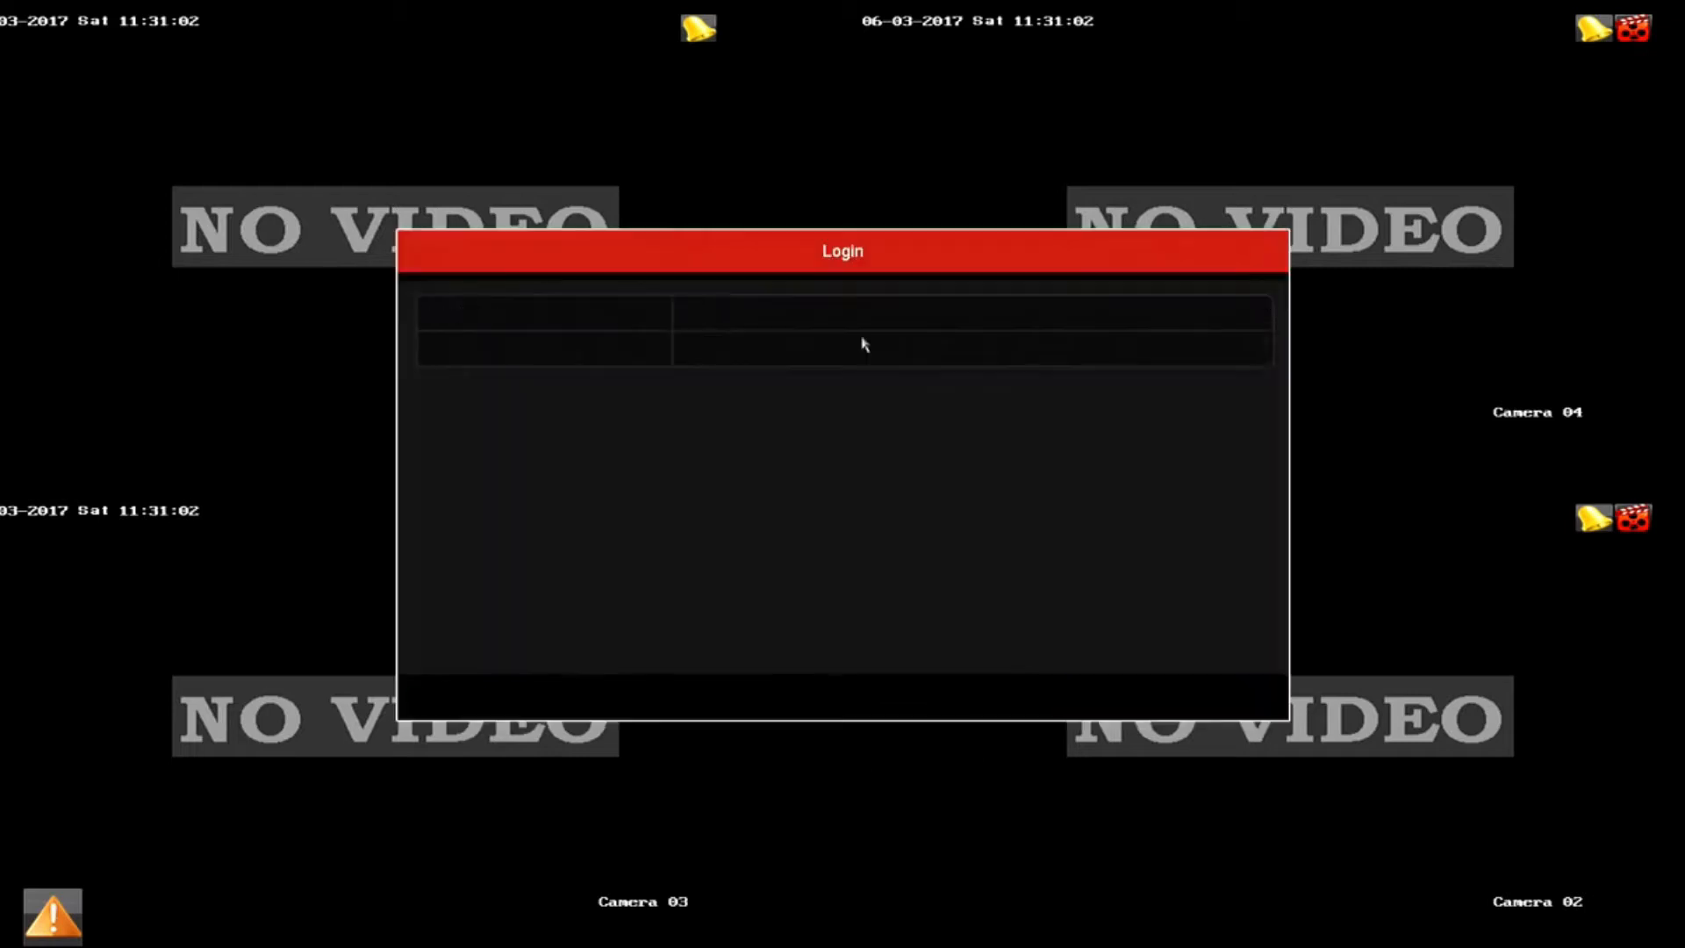
# Log in to the DVR to reach the main menu.
pyautogui.click(967, 348)
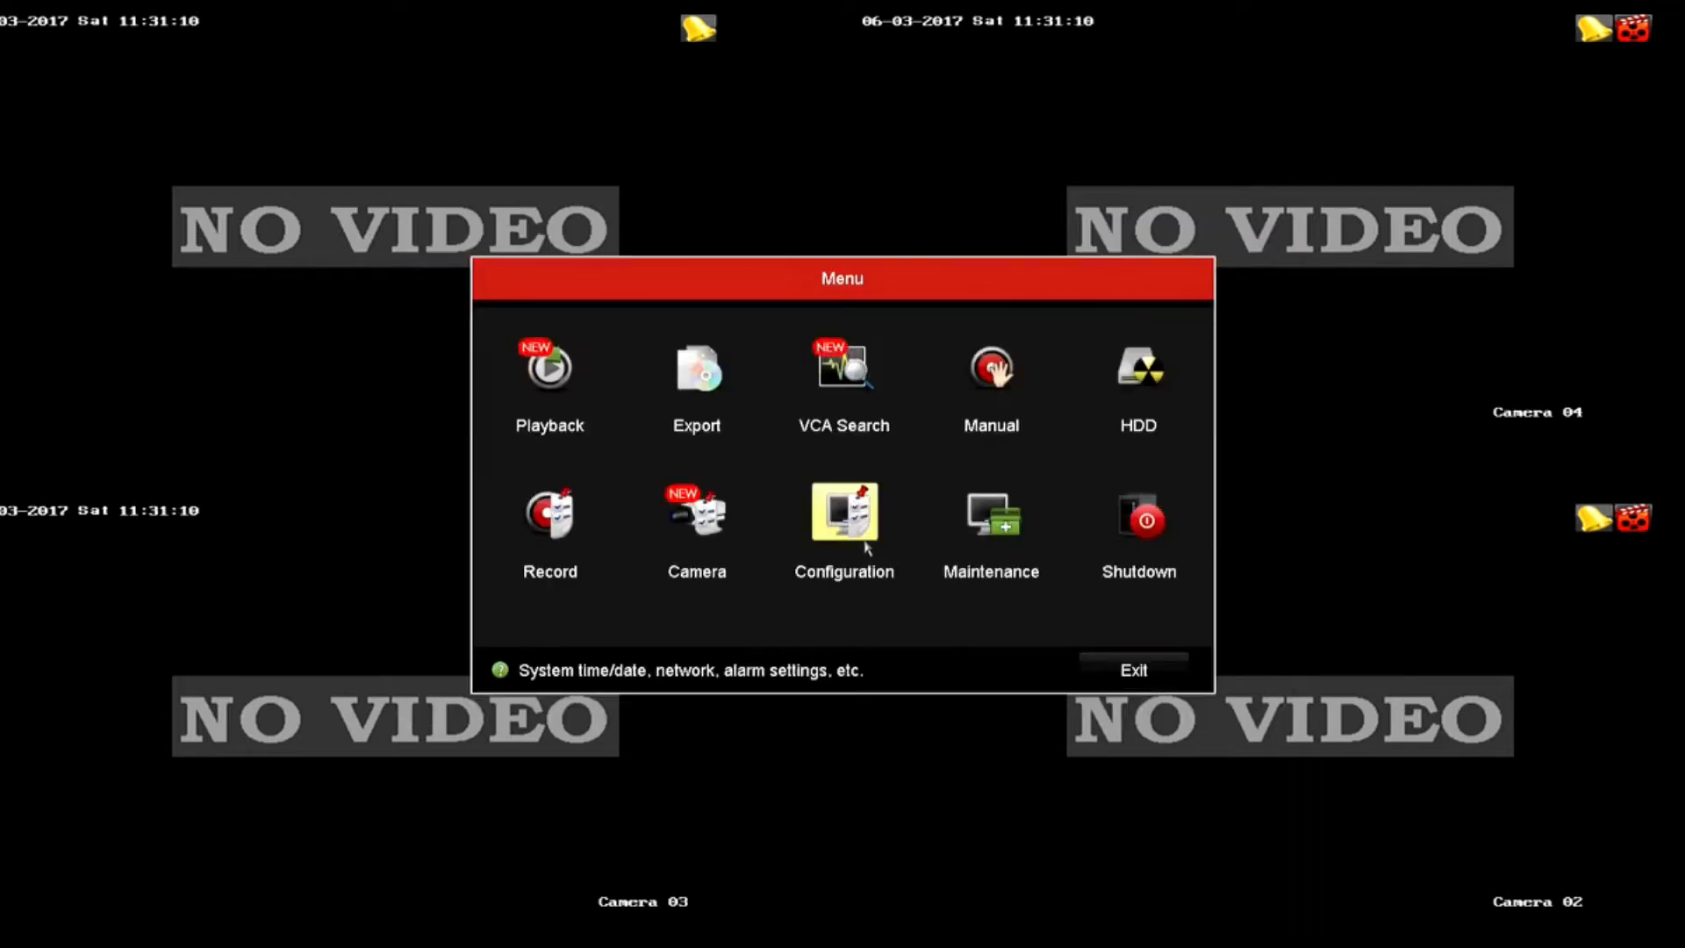
# Go to Configuration and open the Network Email tab.
pyautogui.click(843, 517)
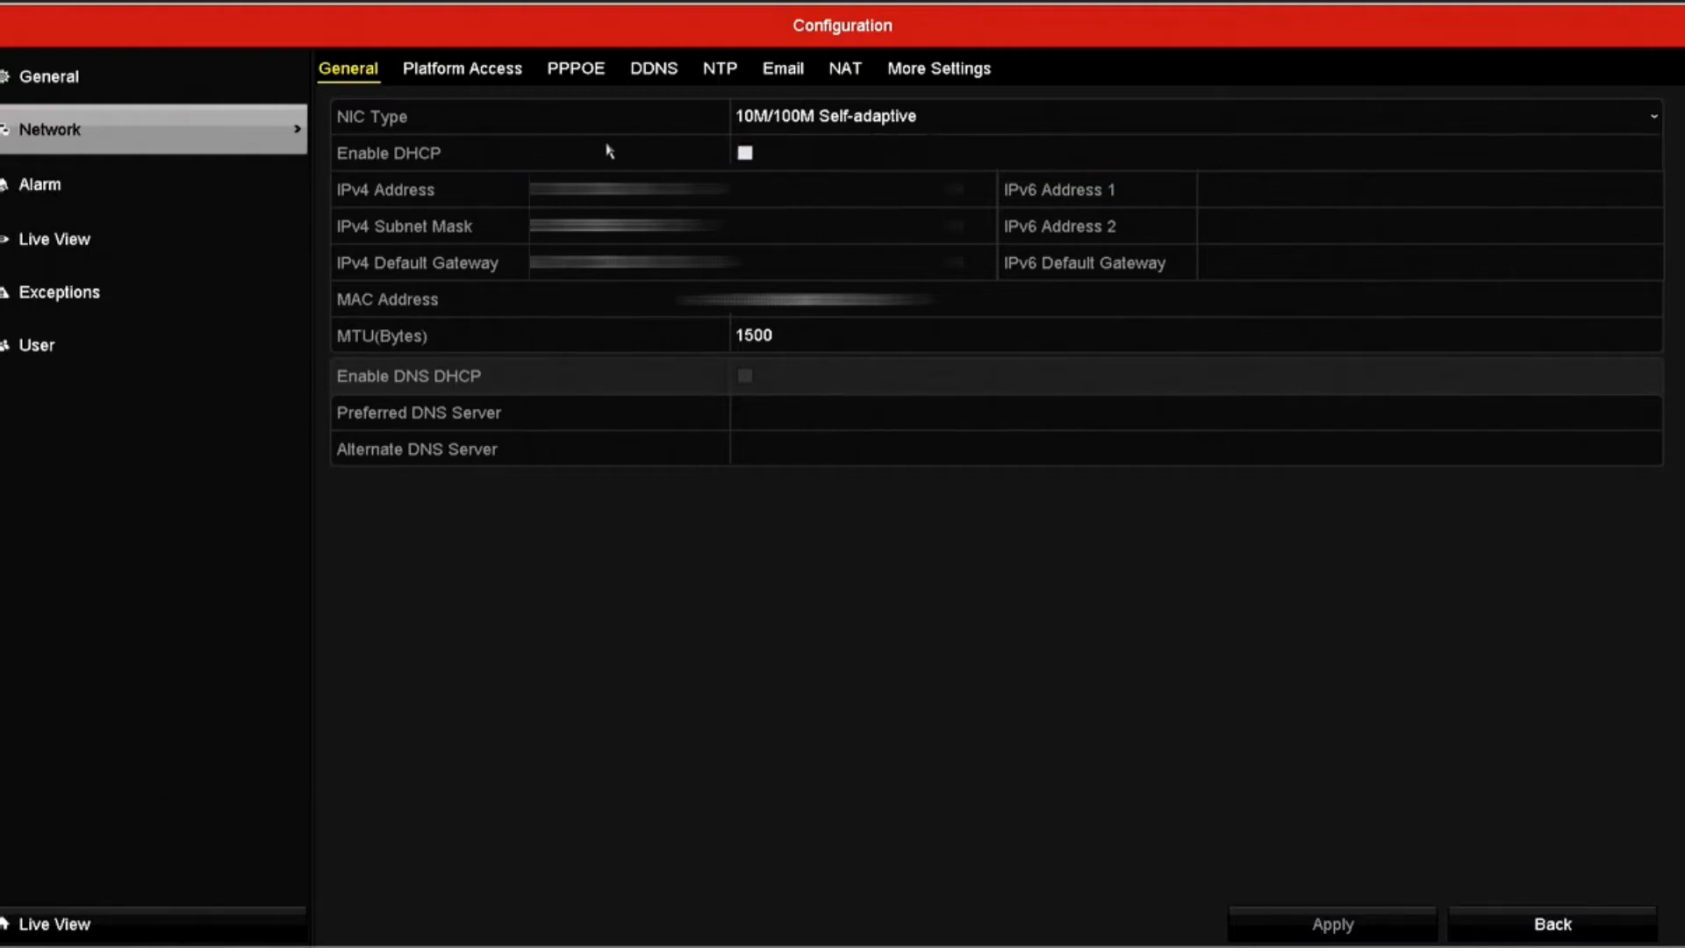
pyautogui.moveTo(612, 148)
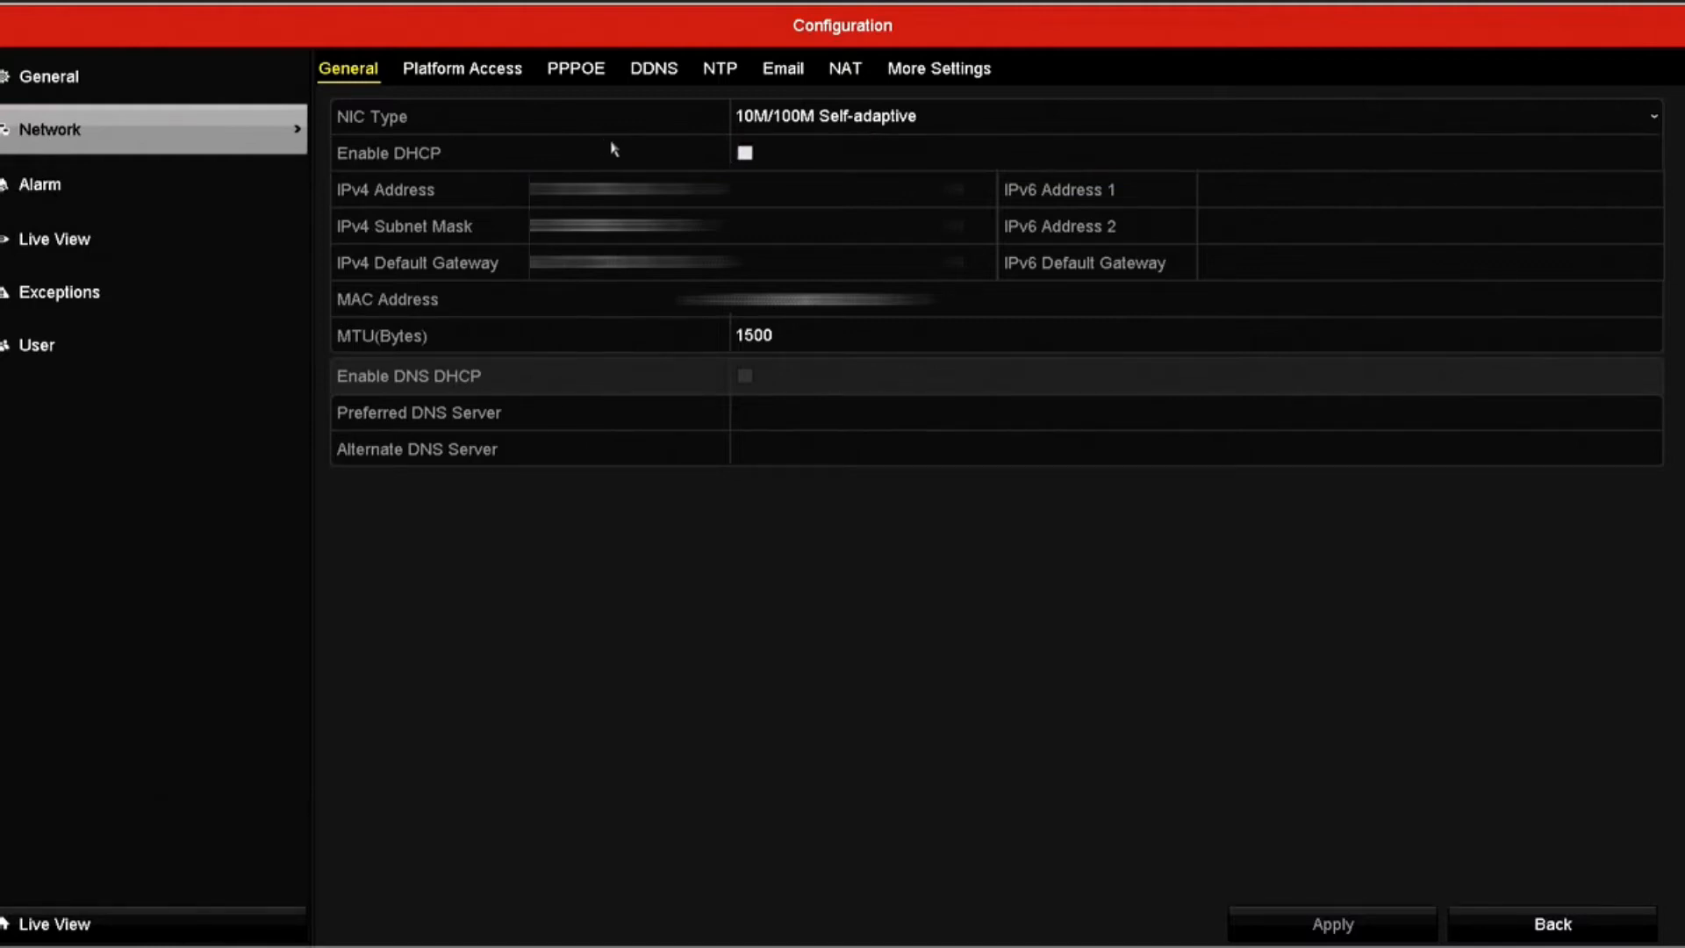
pyautogui.moveTo(637, 147)
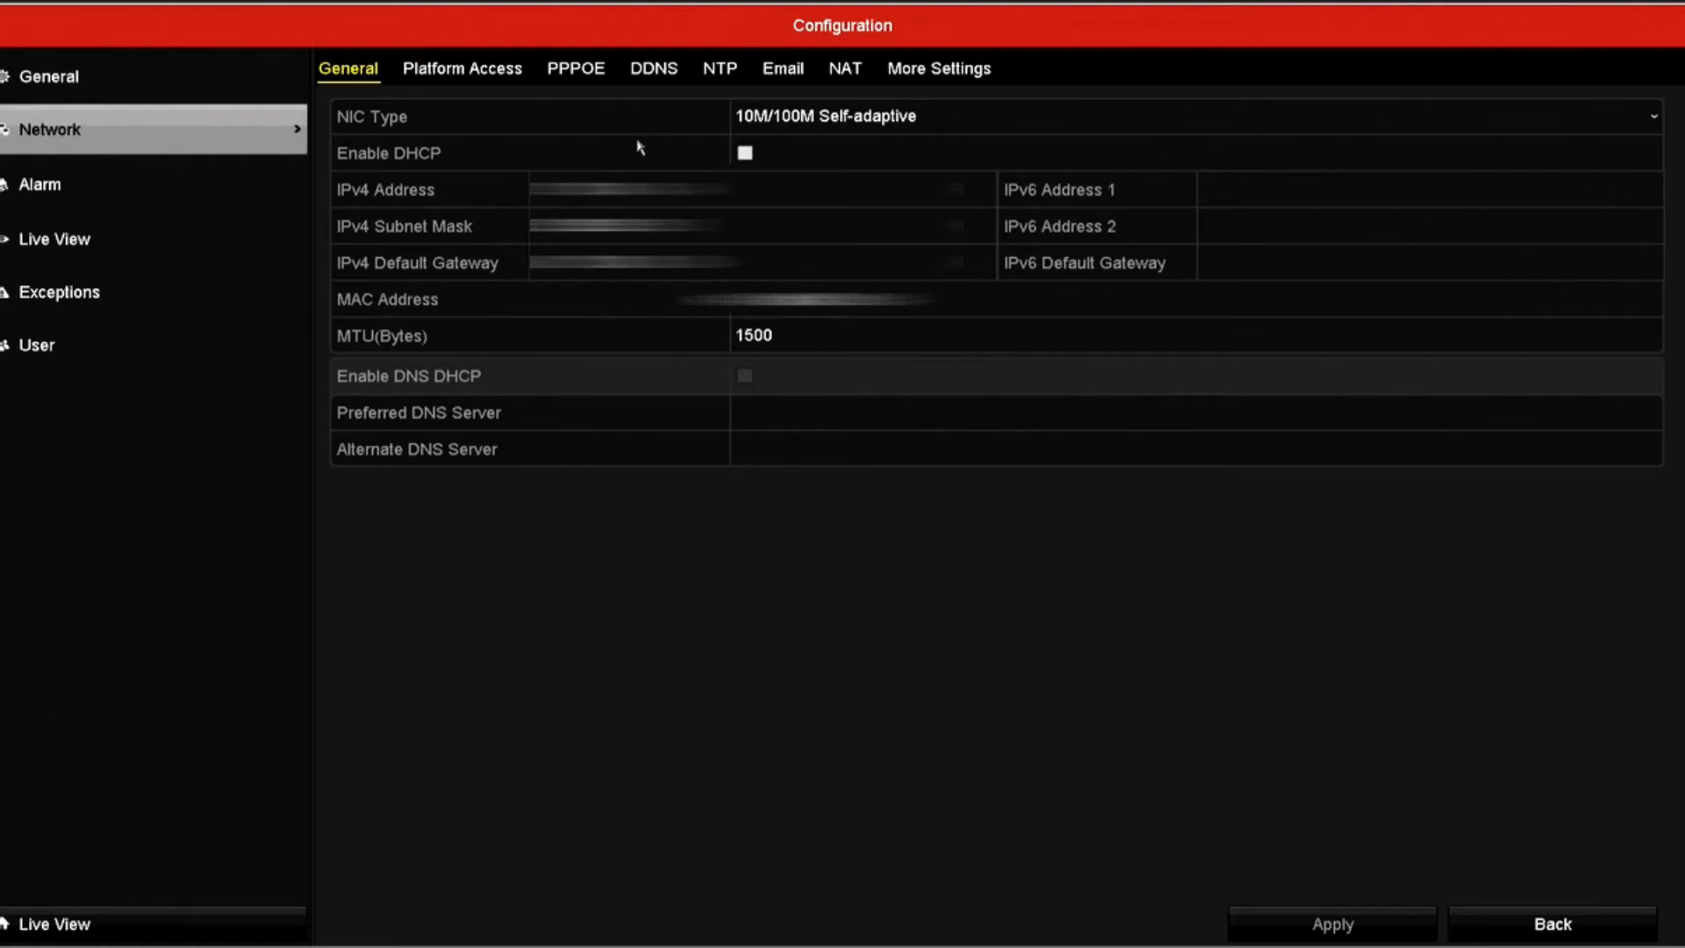
pyautogui.moveTo(642, 21)
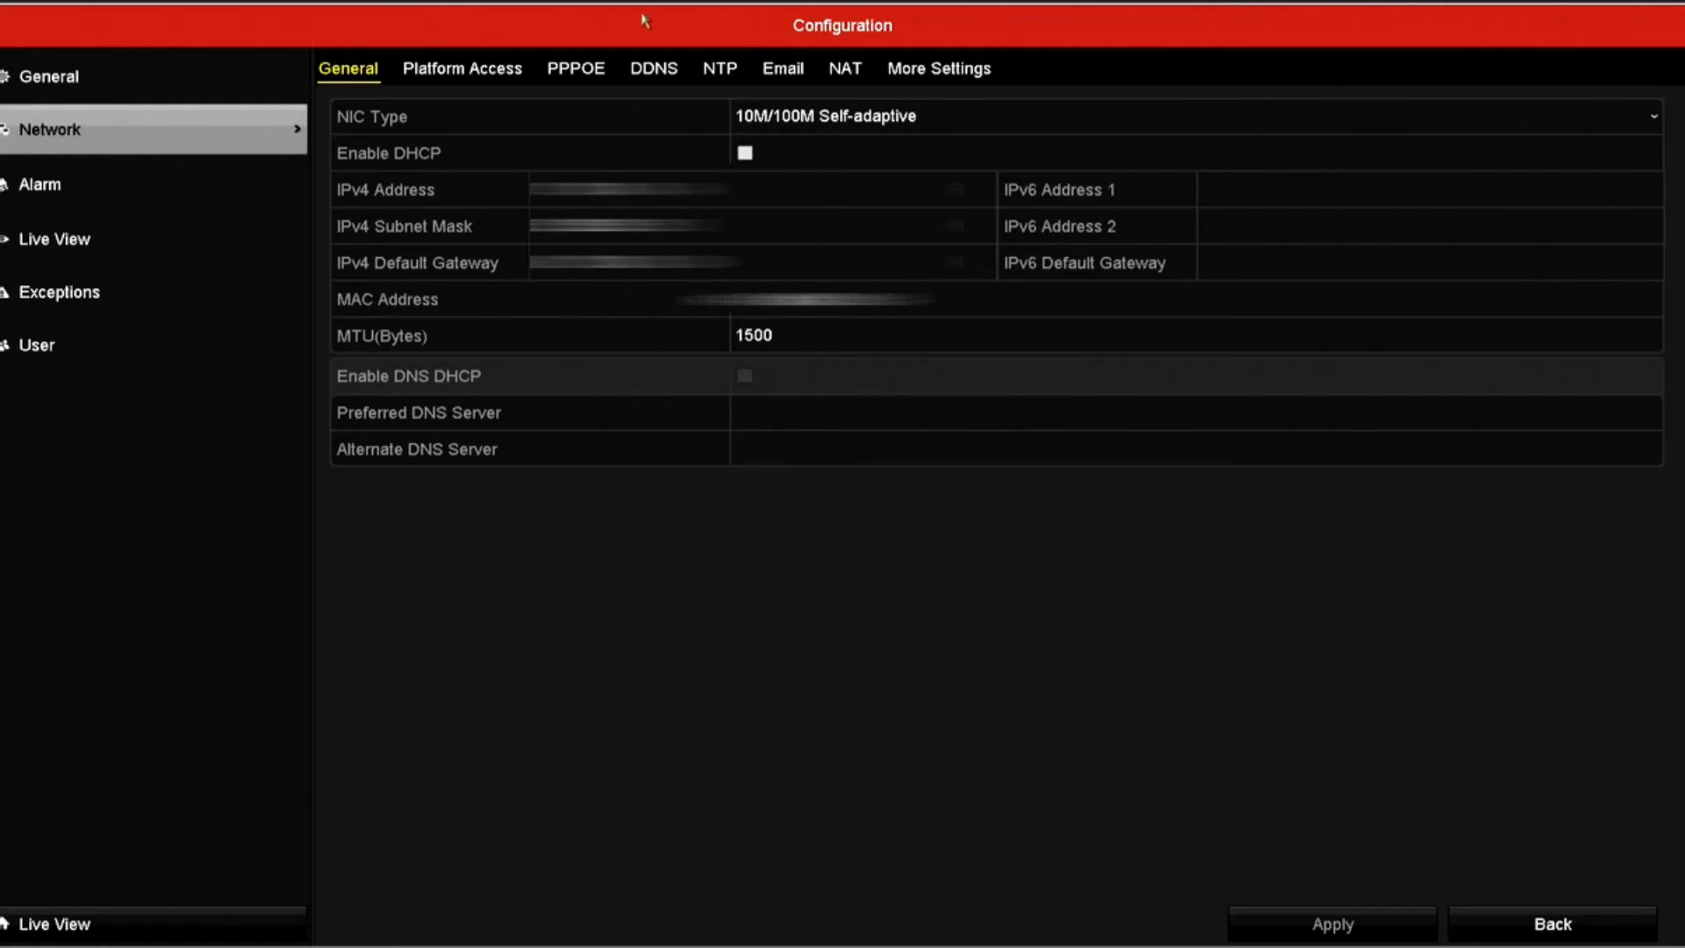
pyautogui.click(782, 67)
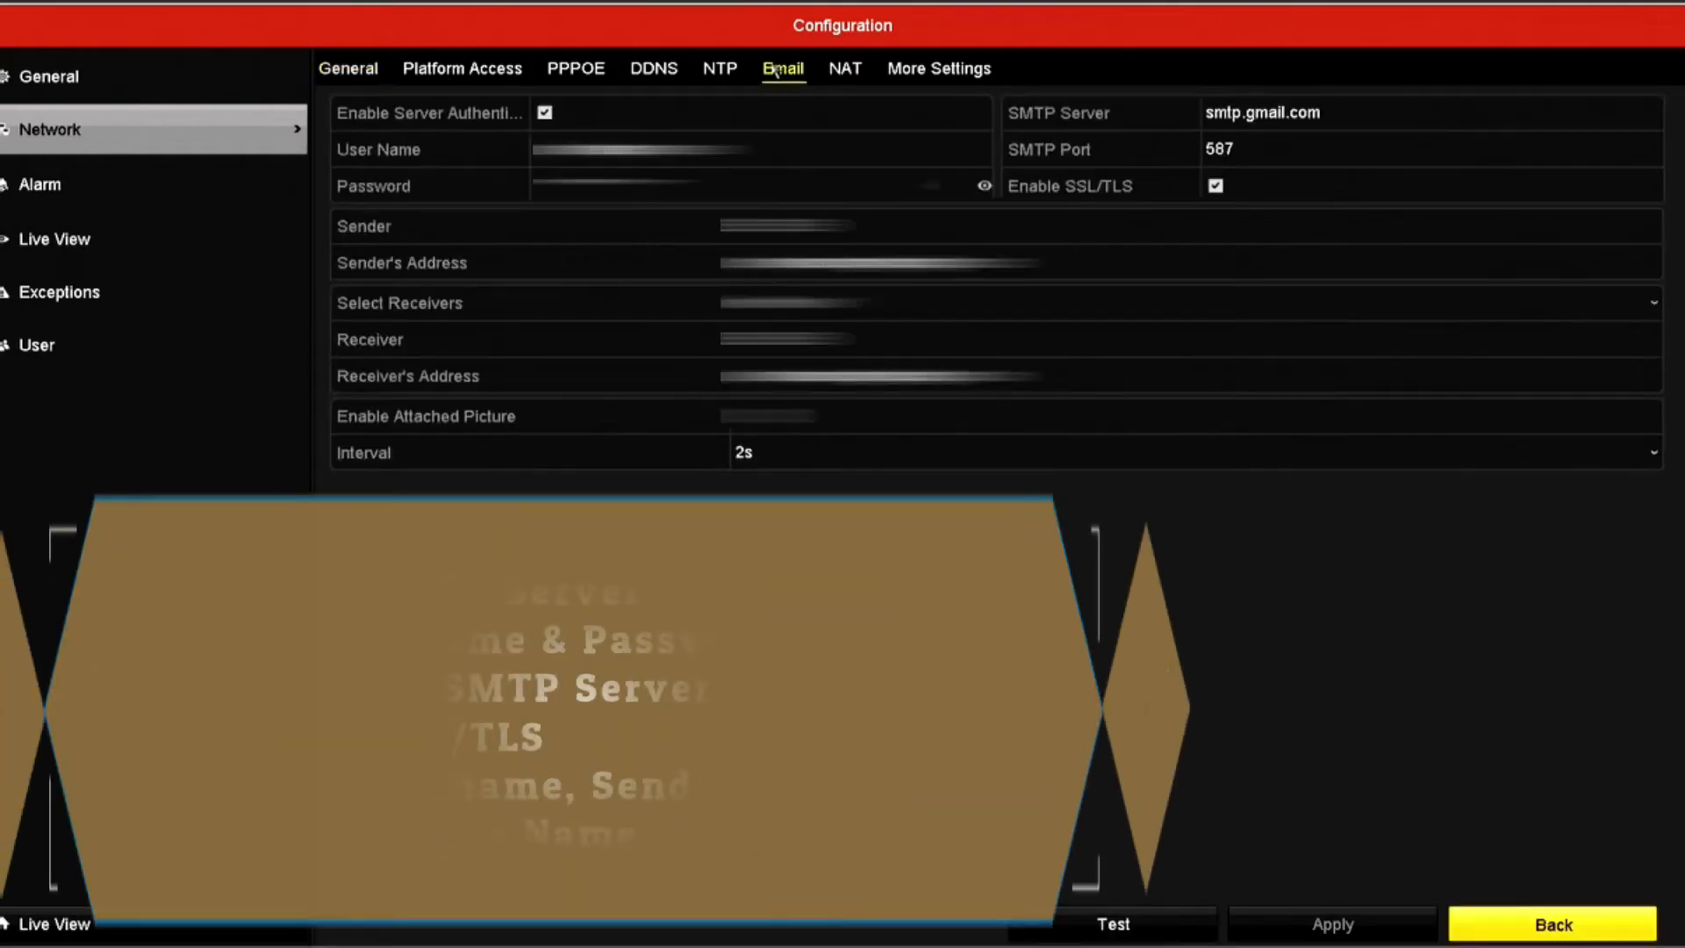
# Toggle server authentication off and back on so it ends enabled.
pyautogui.click(545, 111)
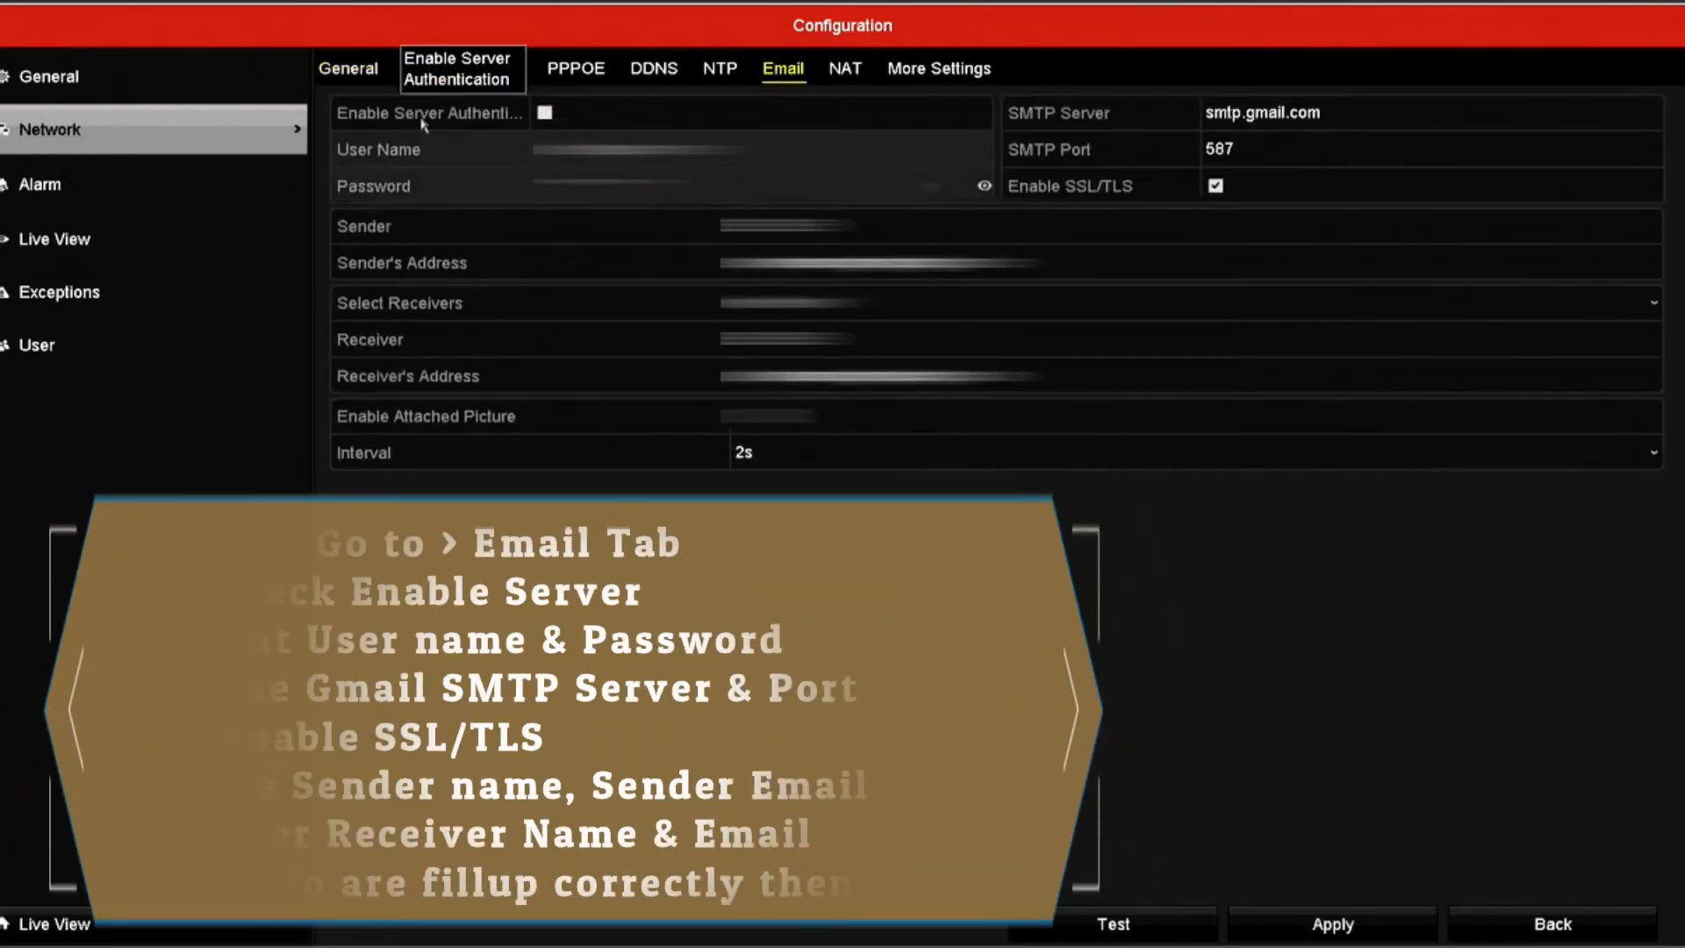
pyautogui.click(545, 112)
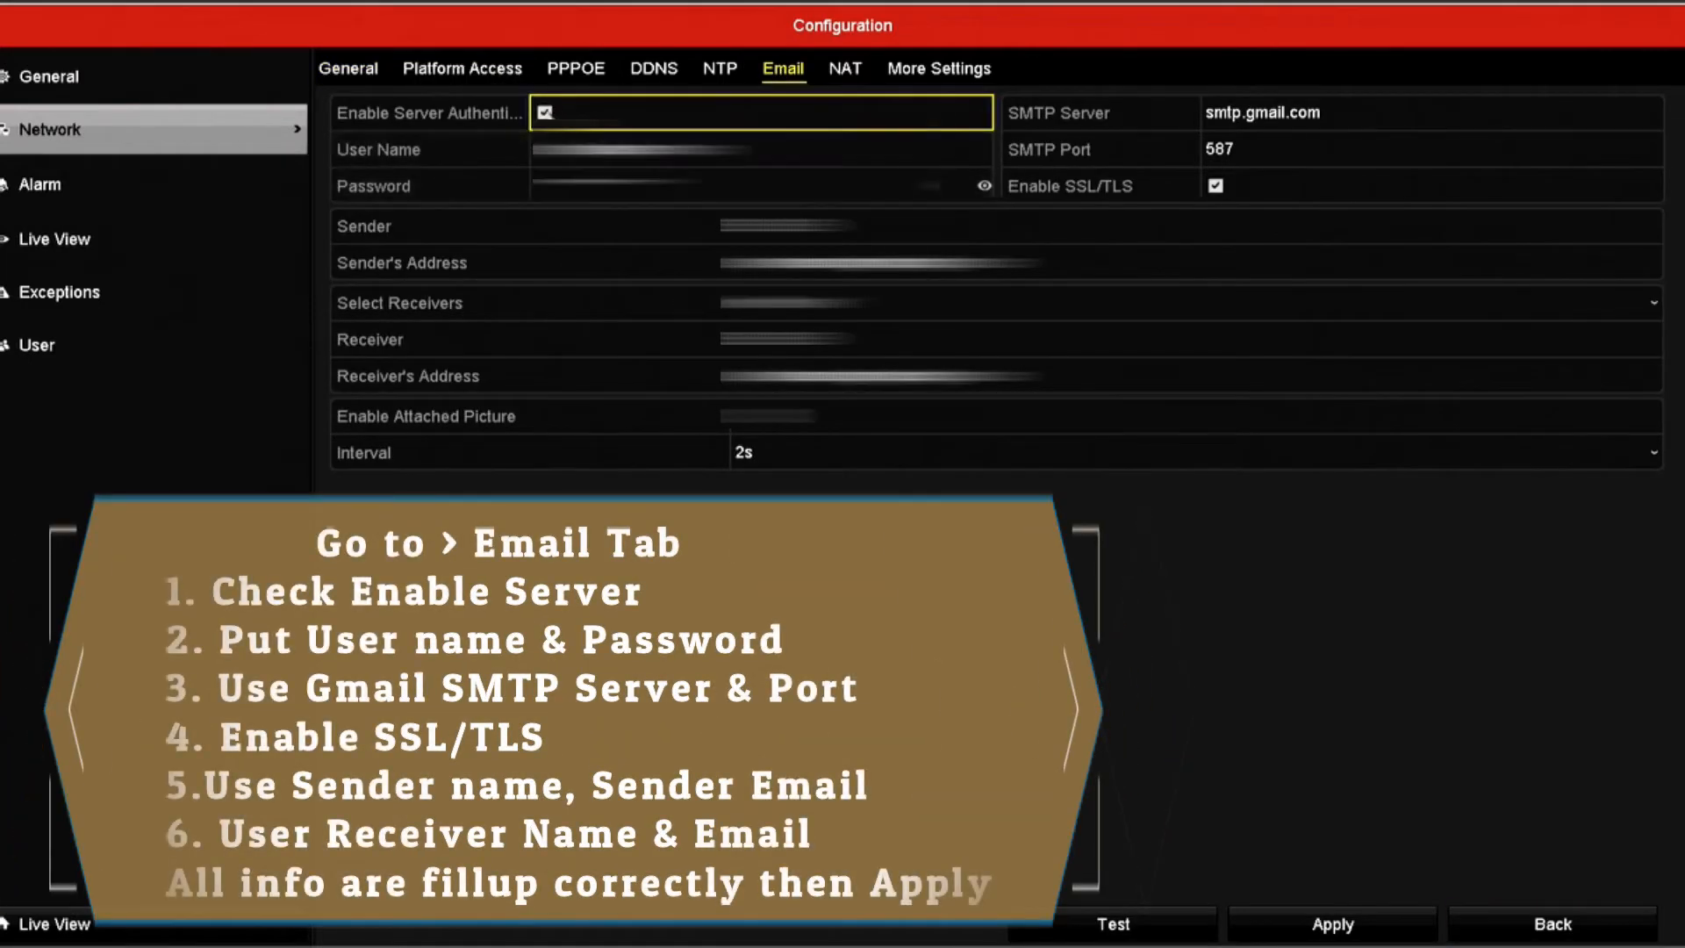
# Enter the email account user name, password and sender's address.
pyautogui.click(758, 185)
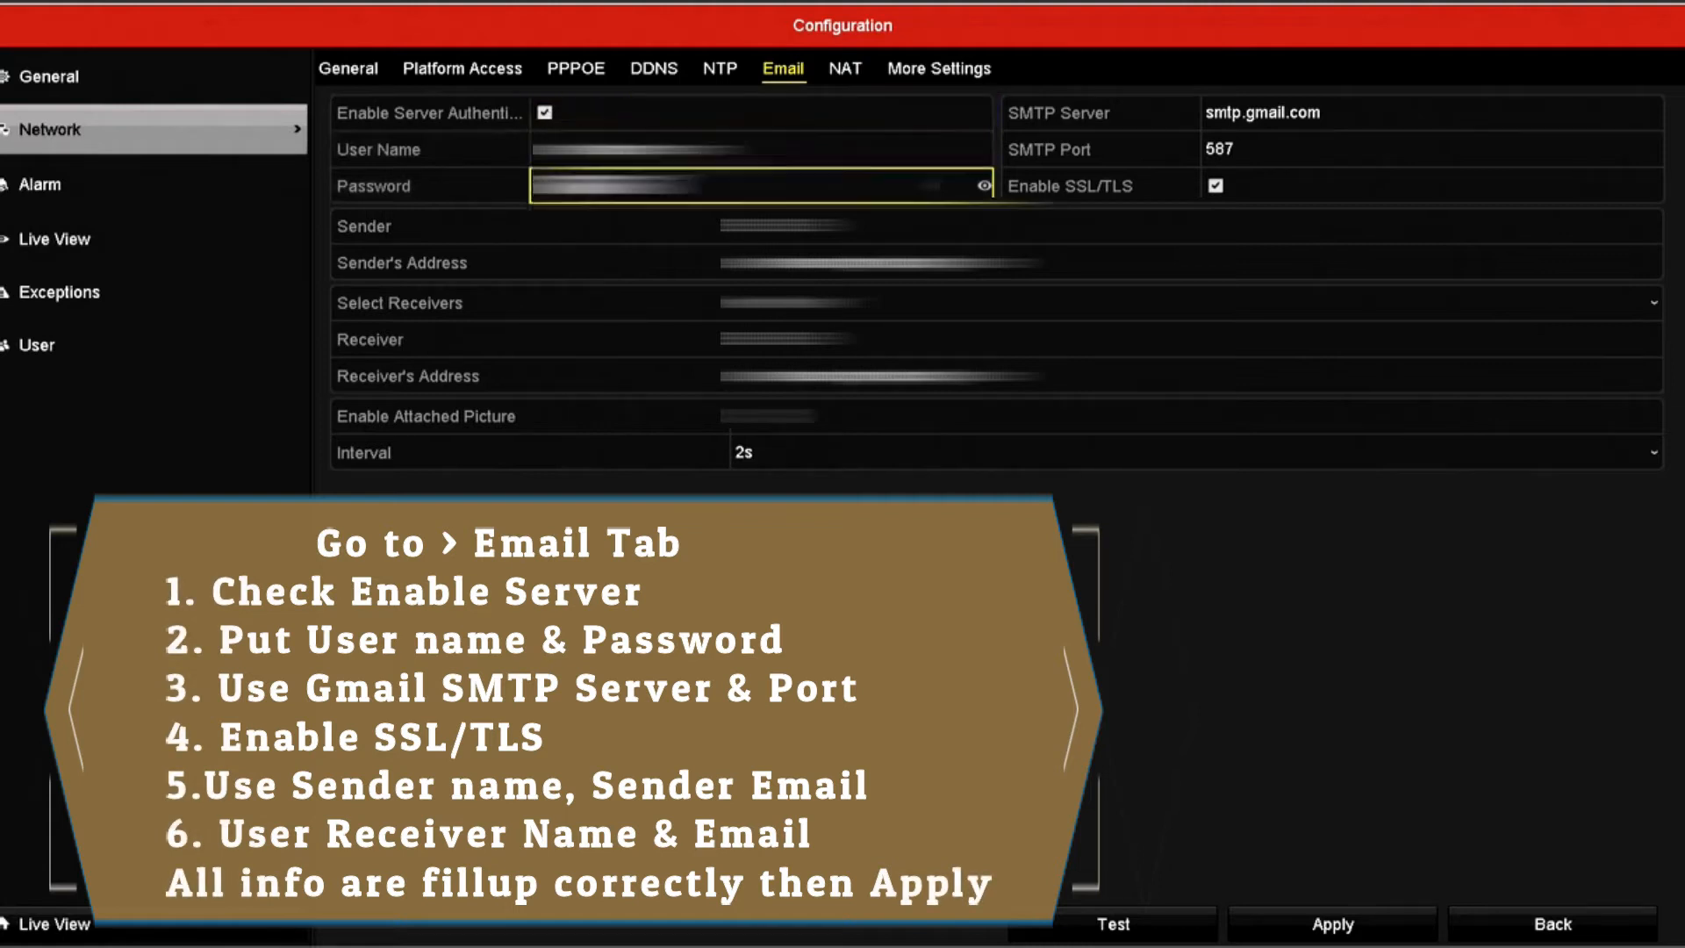
pyautogui.click(761, 149)
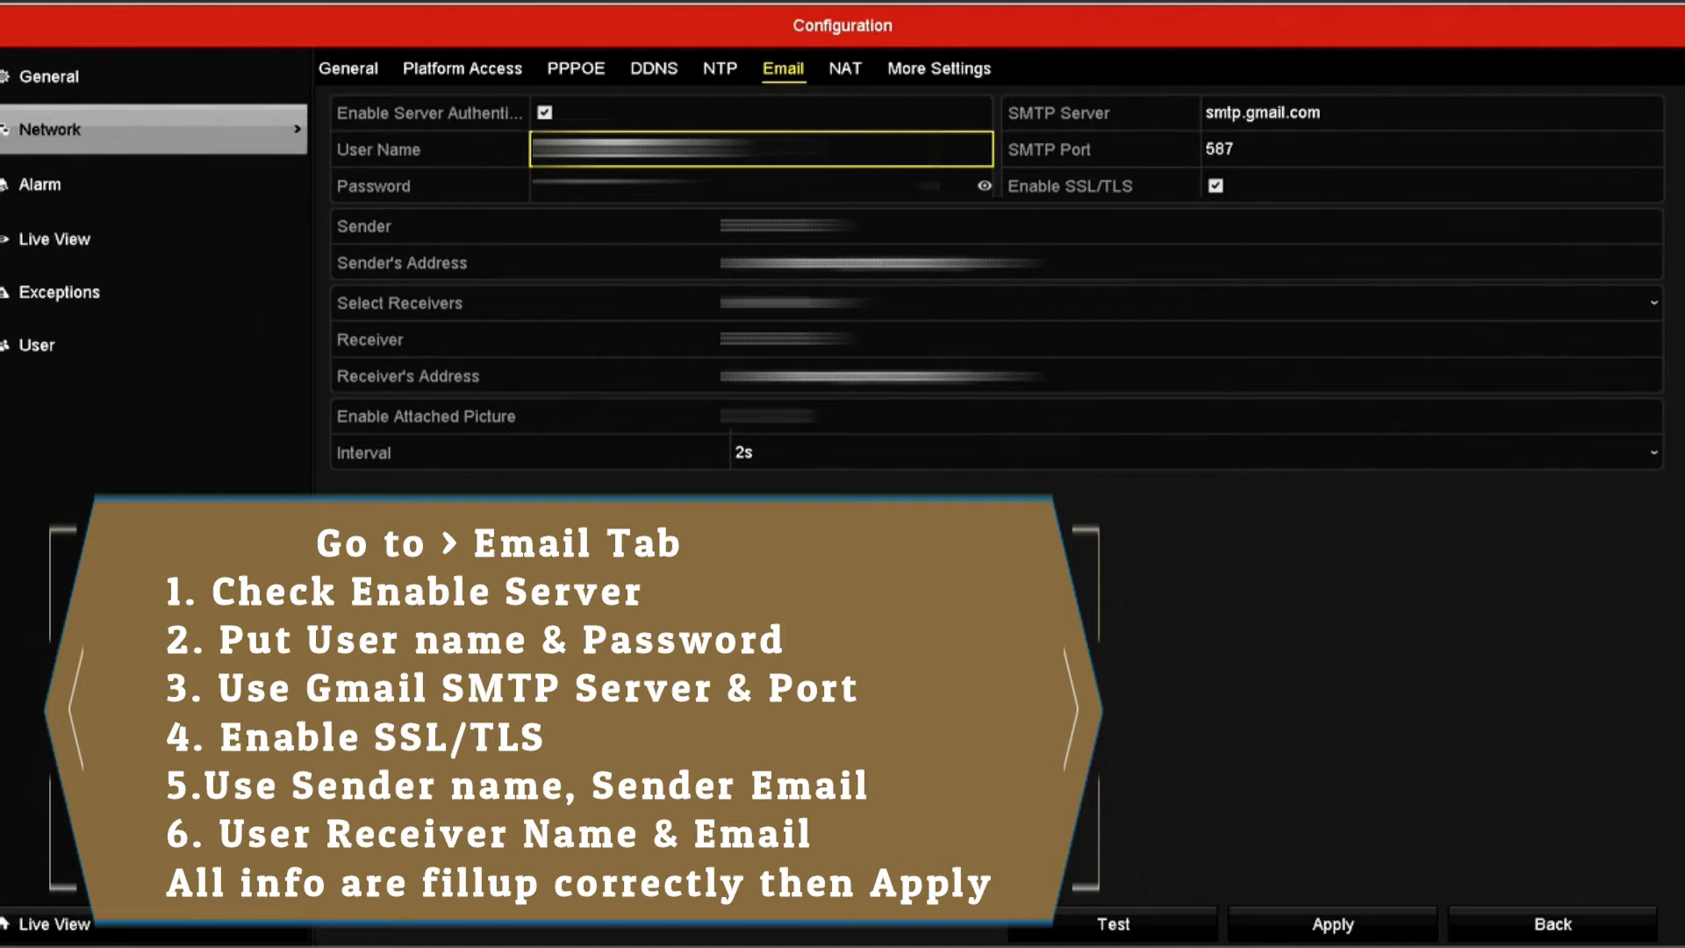
pyautogui.click(753, 185)
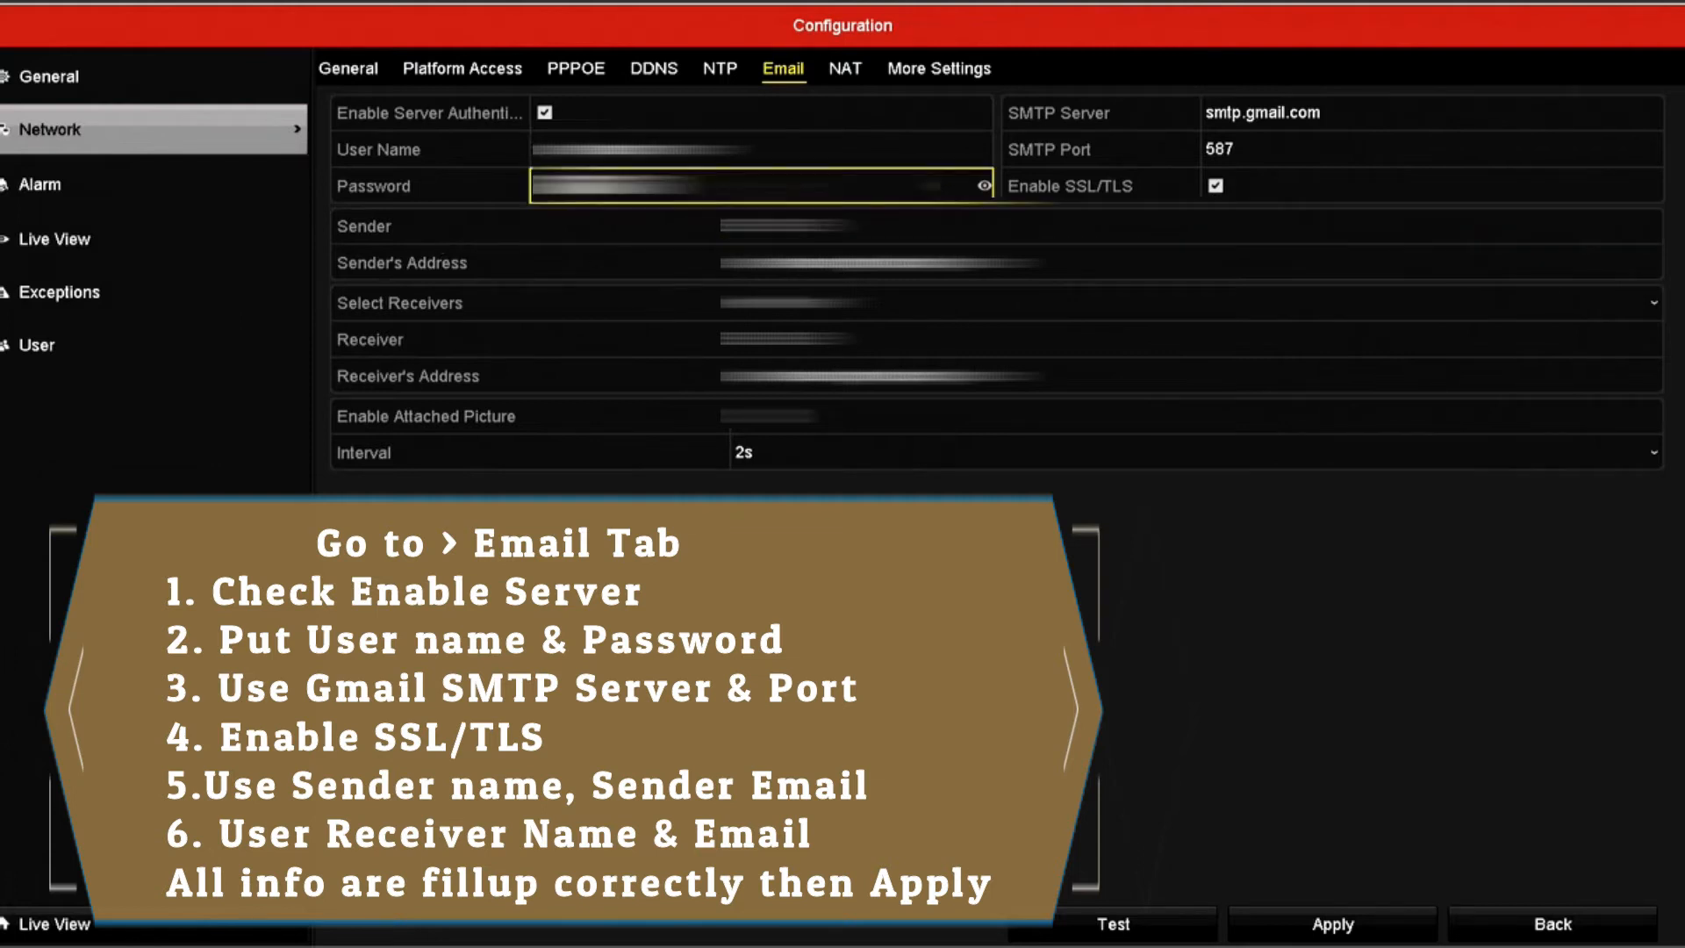
pyautogui.click(1183, 262)
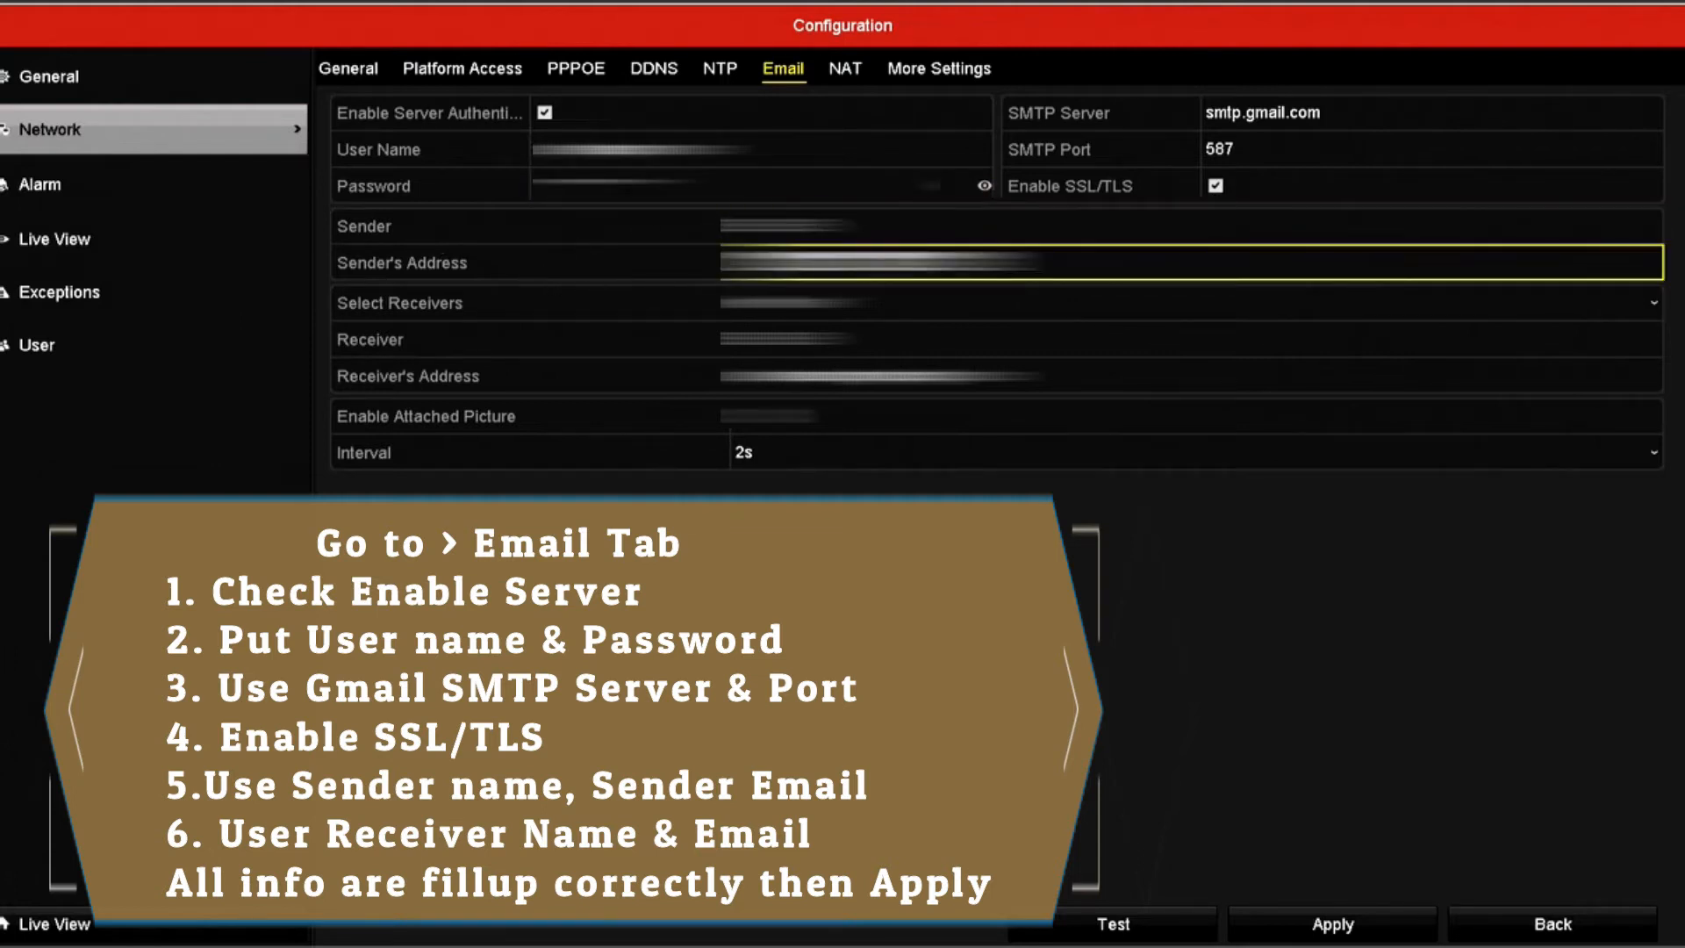